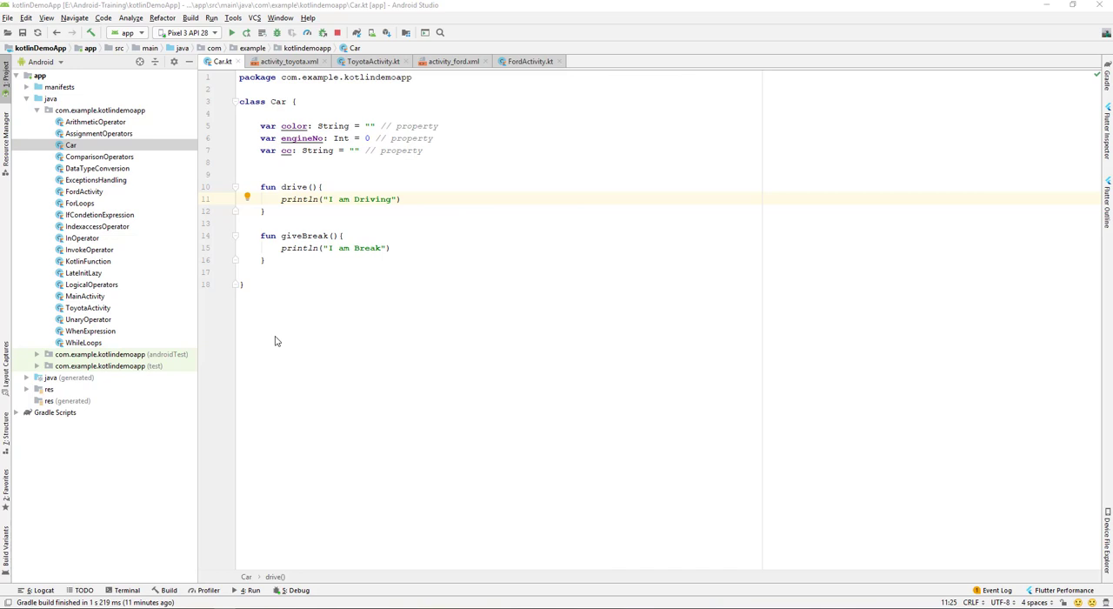
Declare an empty fun info() with braces in the Car class above drive().
{"action": "left_click", "coordinate": [261, 125]}
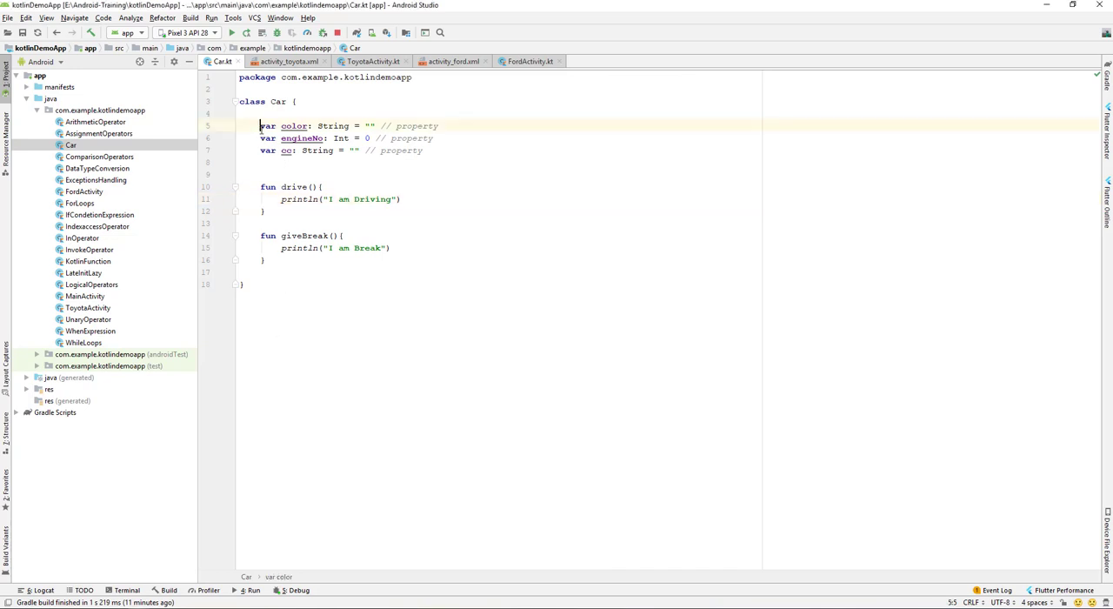
{"action": "left_click_drag", "start_coordinate": [260, 187], "coordinate": [265, 260]}
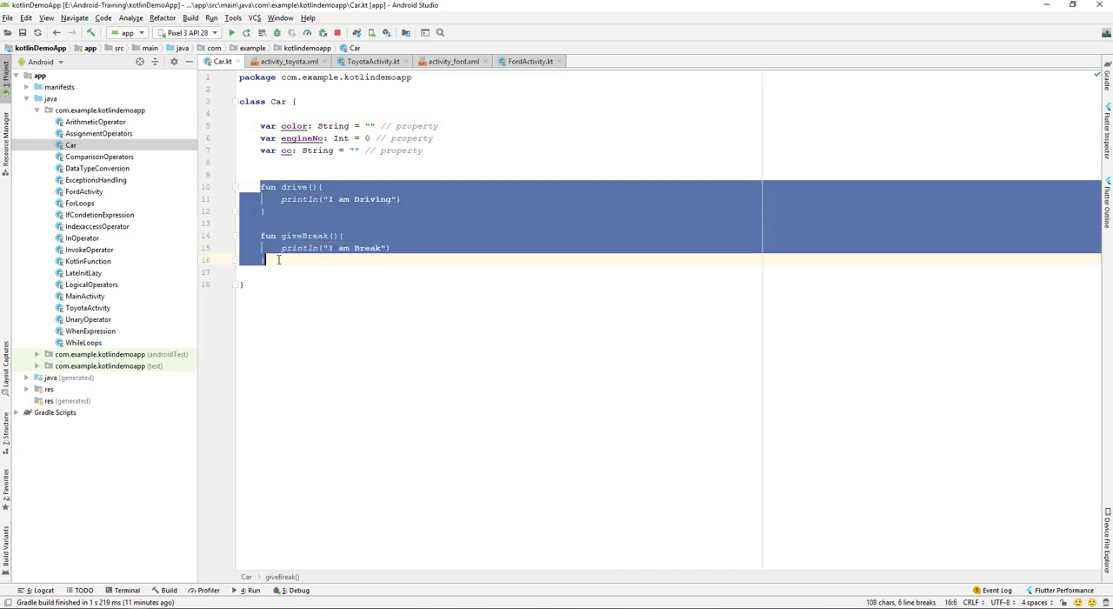
{"action": "left_click", "coordinate": [301, 172]}
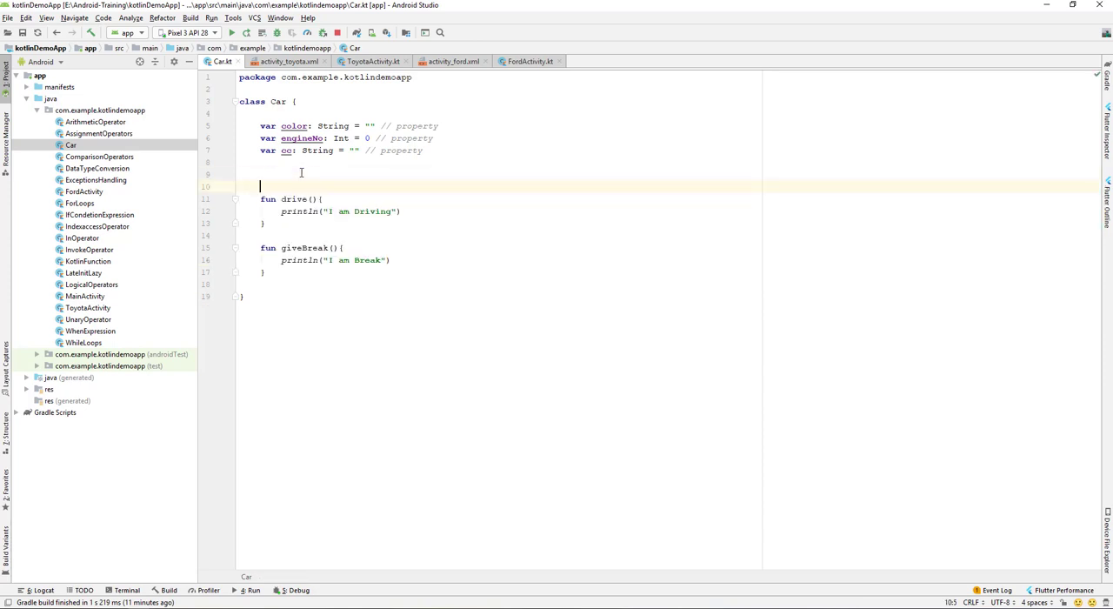
{"action": "type", "text": "fun"}
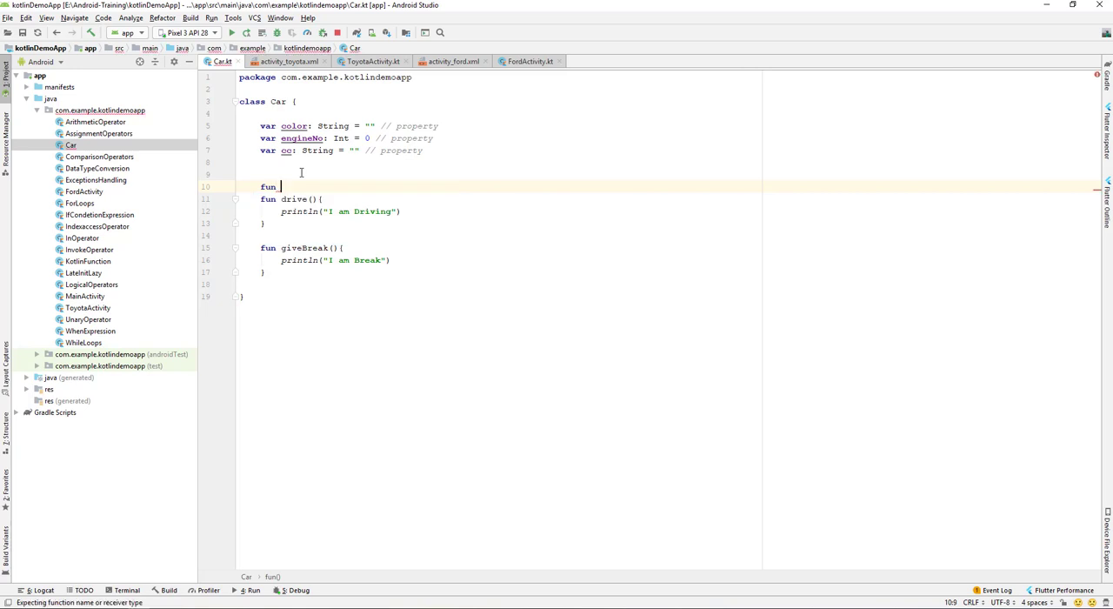
{"action": "type", "text": "info"}
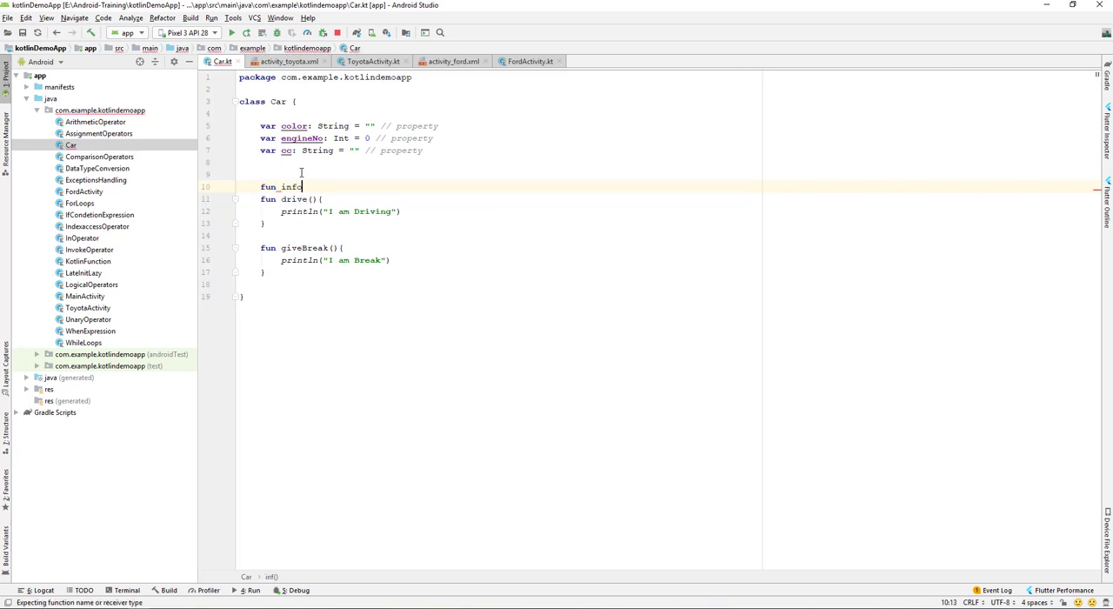
{"action": "type", "text": "()"}
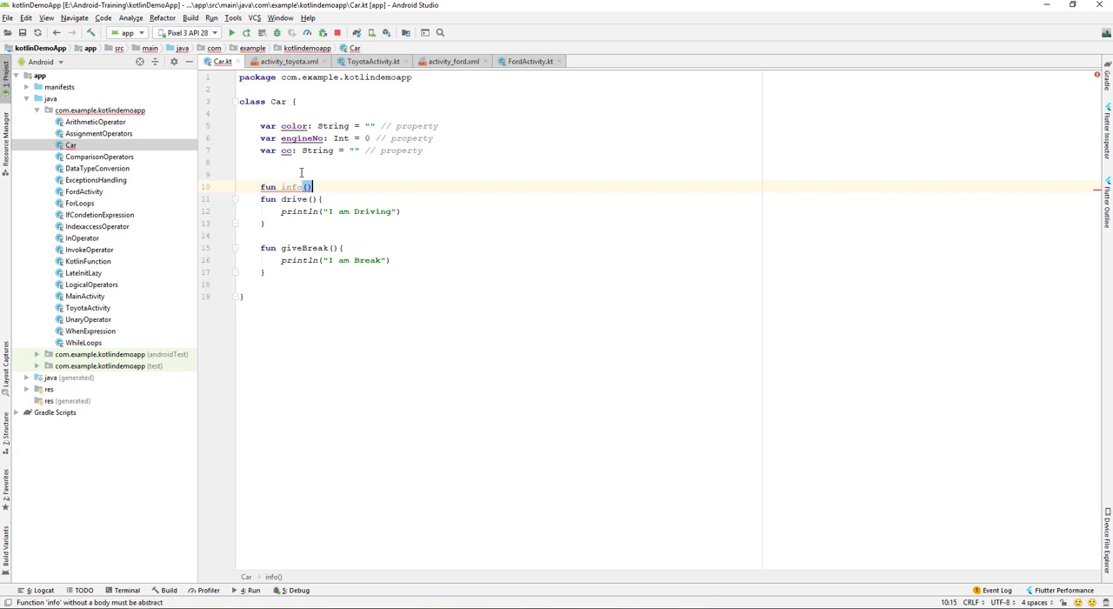
{"action": "key", "text": "enter"}
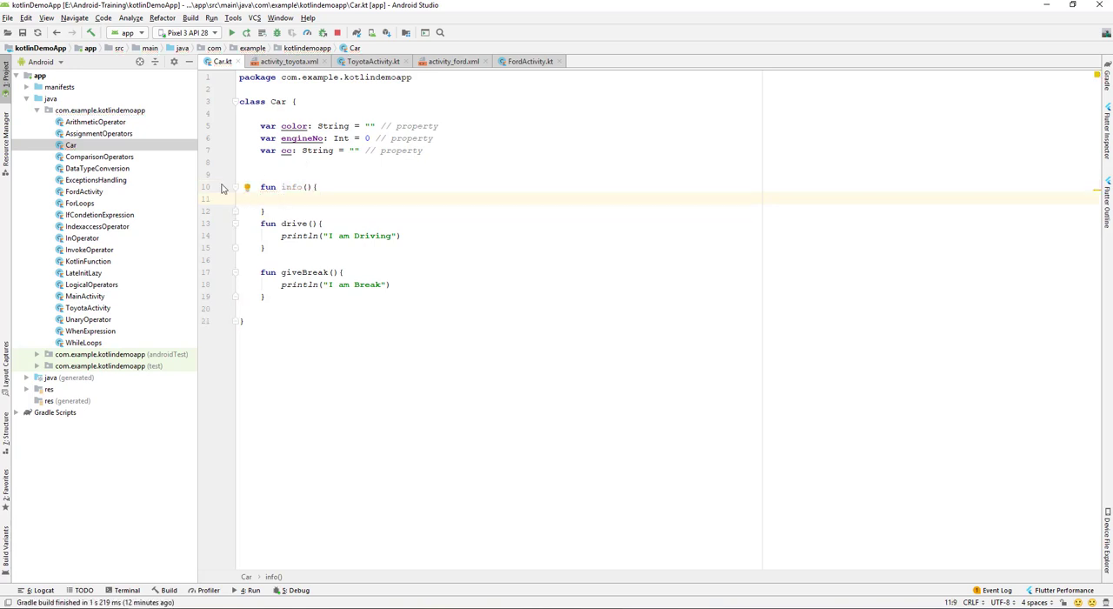
{"action": "mouse_move", "coordinate": [280, 241]}
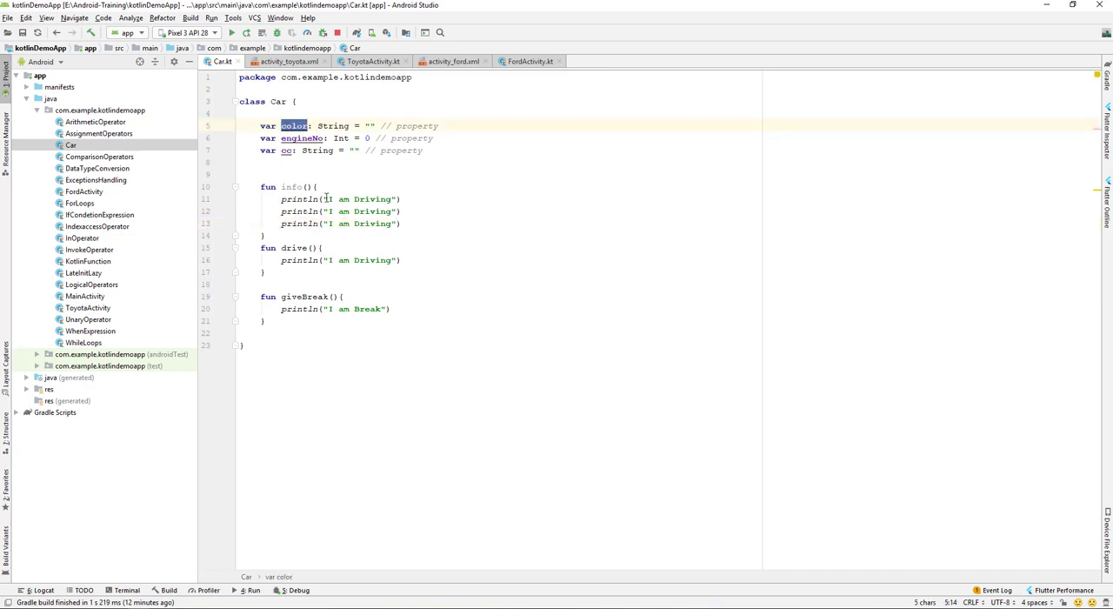
Fill info() with println calls for the color, engineNo and cc properties.
{"action": "double_click", "coordinate": [361, 199]}
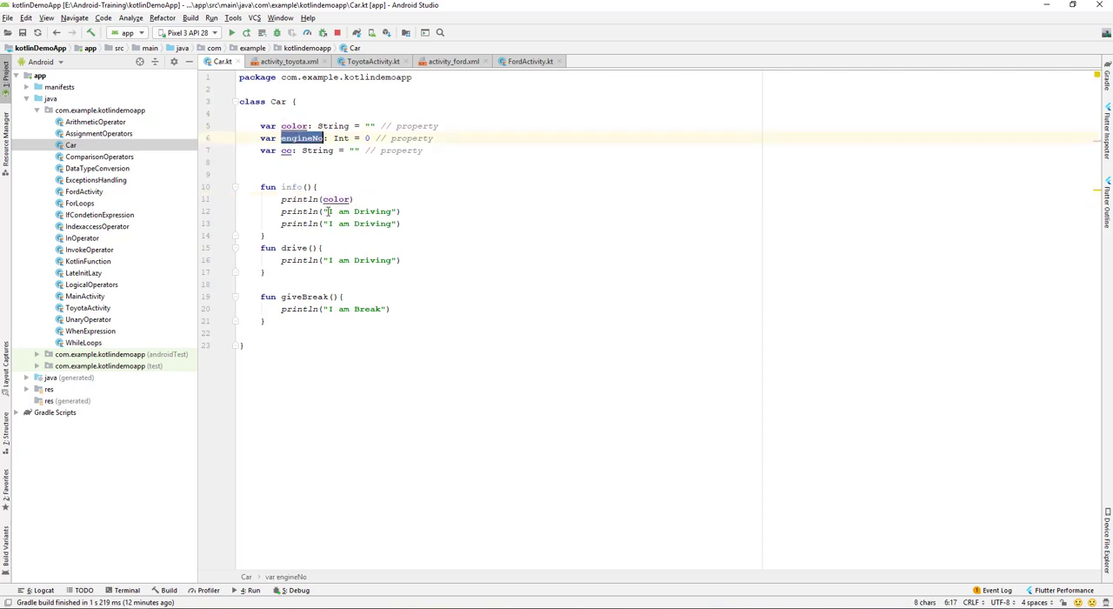
{"action": "double_click", "coordinate": [359, 211]}
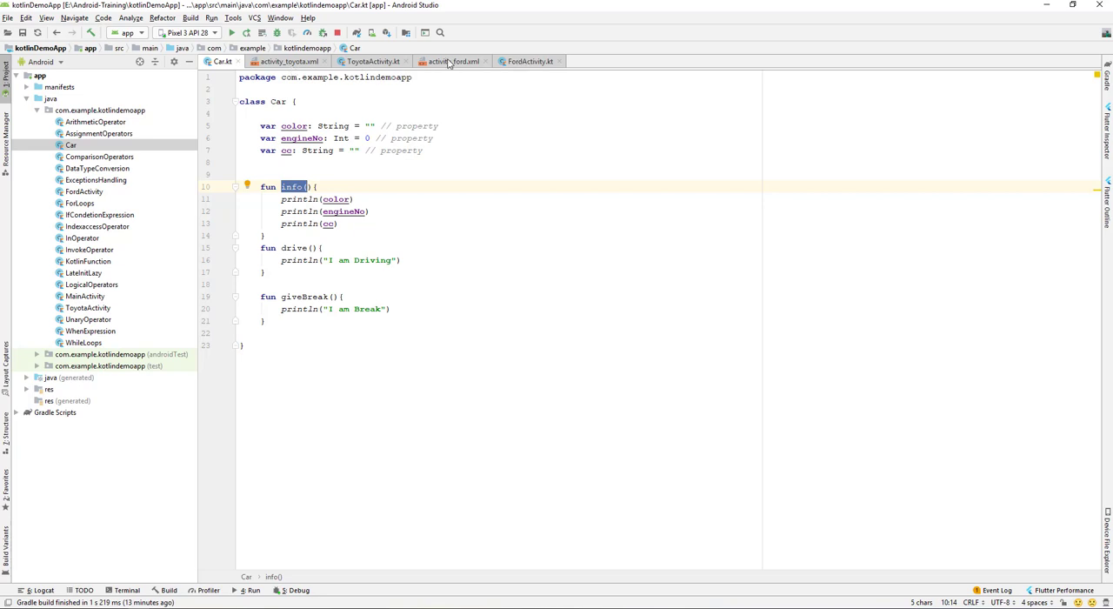
Add a toyota.info() call in ToyotaActivity via autocomplete.
{"action": "left_click", "coordinate": [369, 61]}
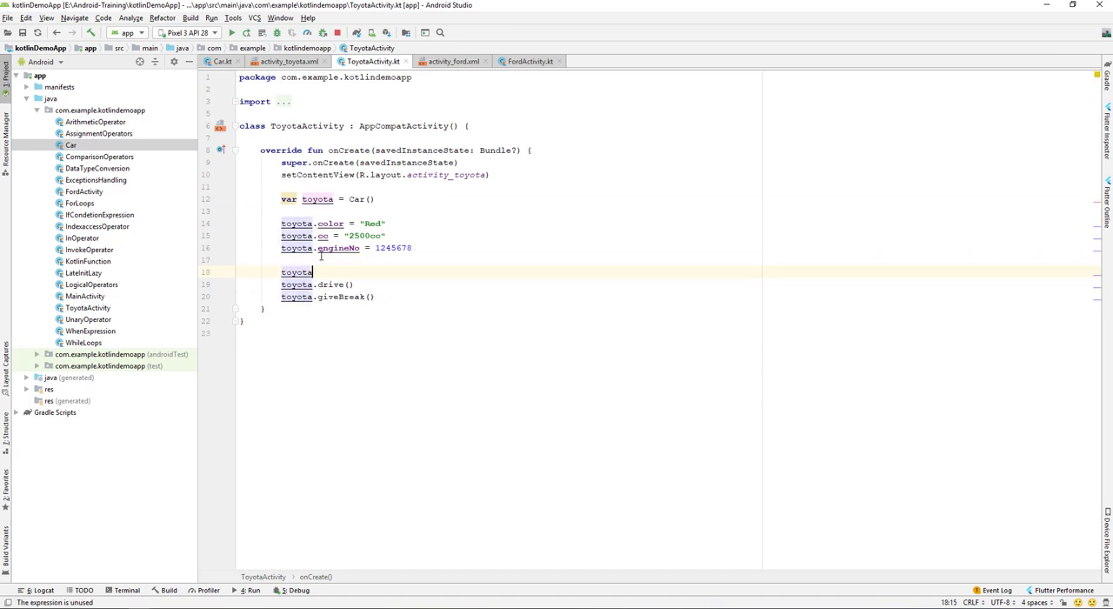
{"action": "type", "text": ".in"}
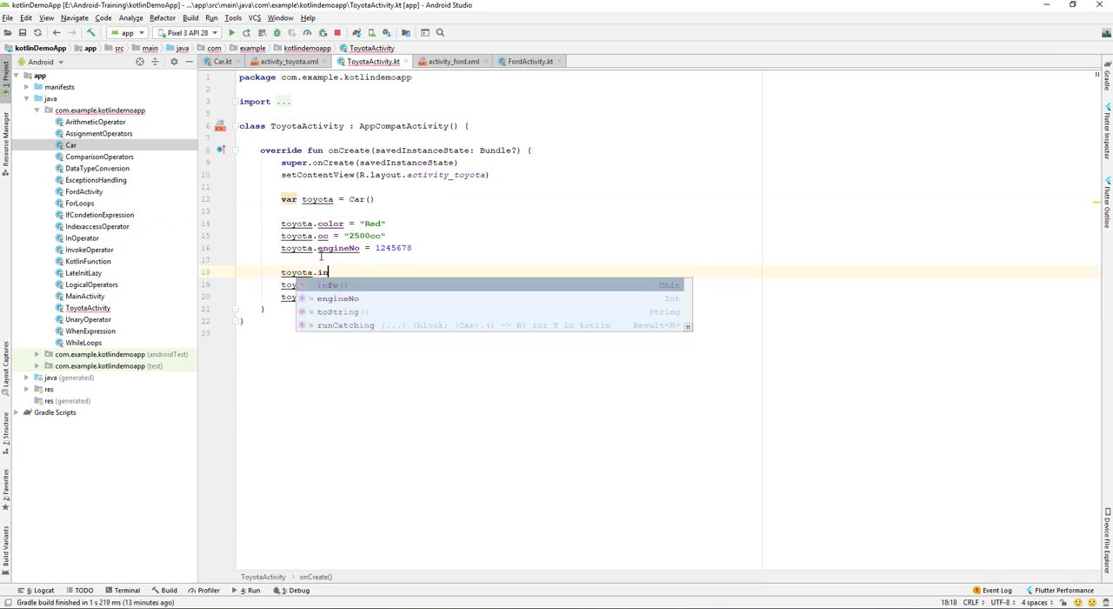
{"action": "left_click", "coordinate": [331, 286]}
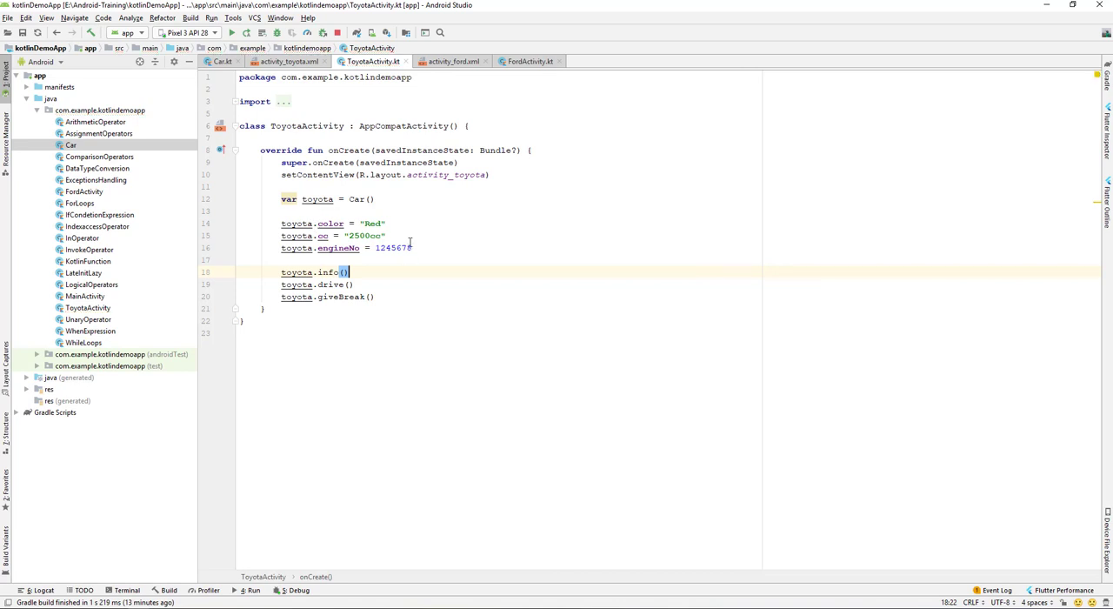
Start a ford. call on the blank line above ford.drive() in FordActivity.
{"action": "left_click", "coordinate": [528, 61]}
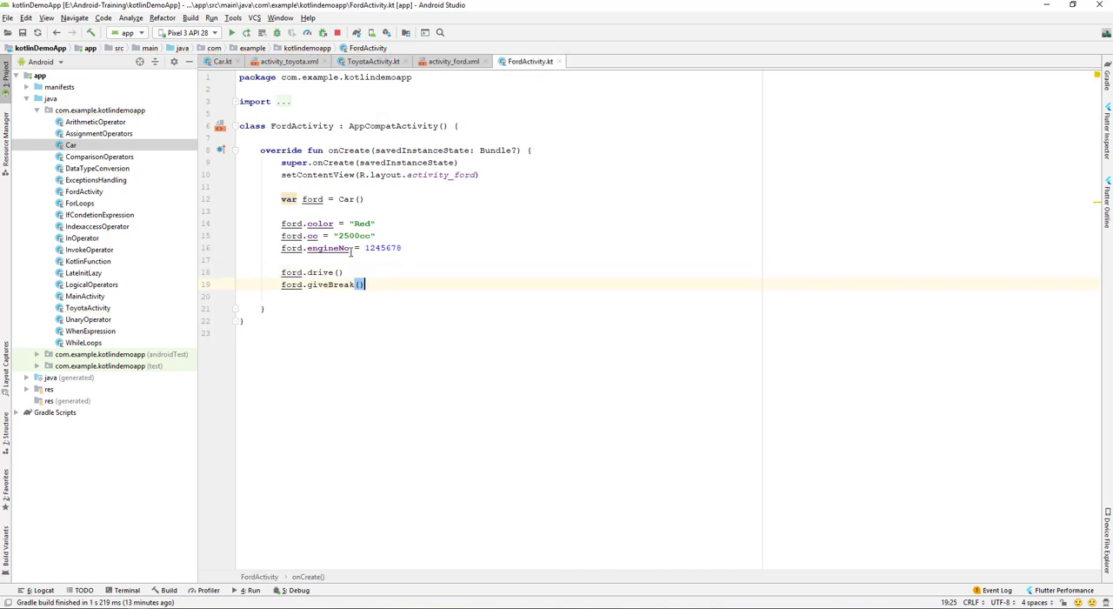
{"action": "double_click", "coordinate": [292, 272]}
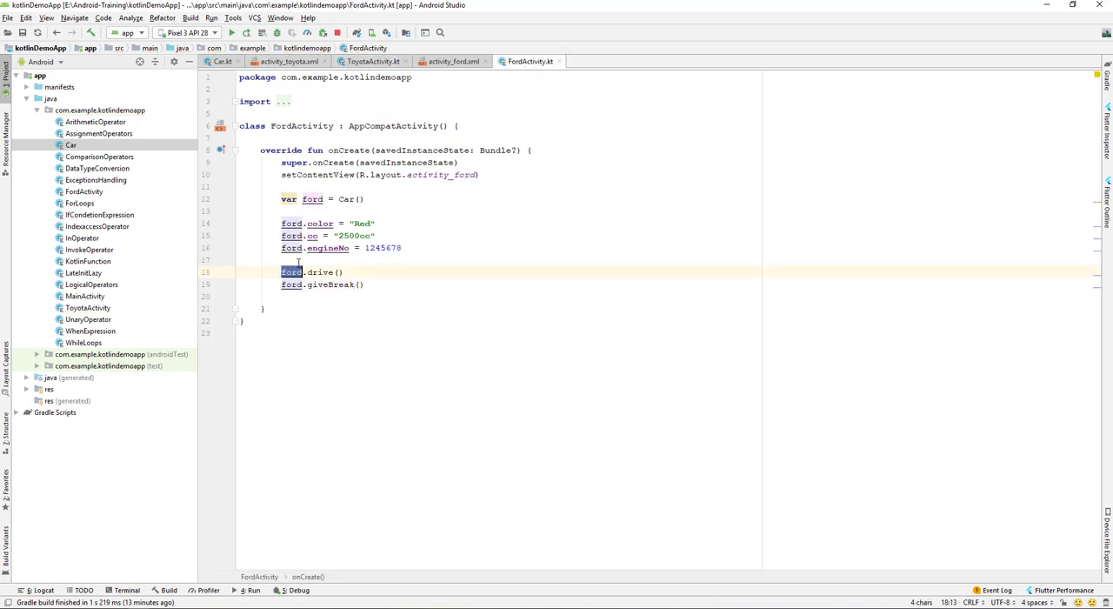
{"action": "left_click", "coordinate": [298, 259]}
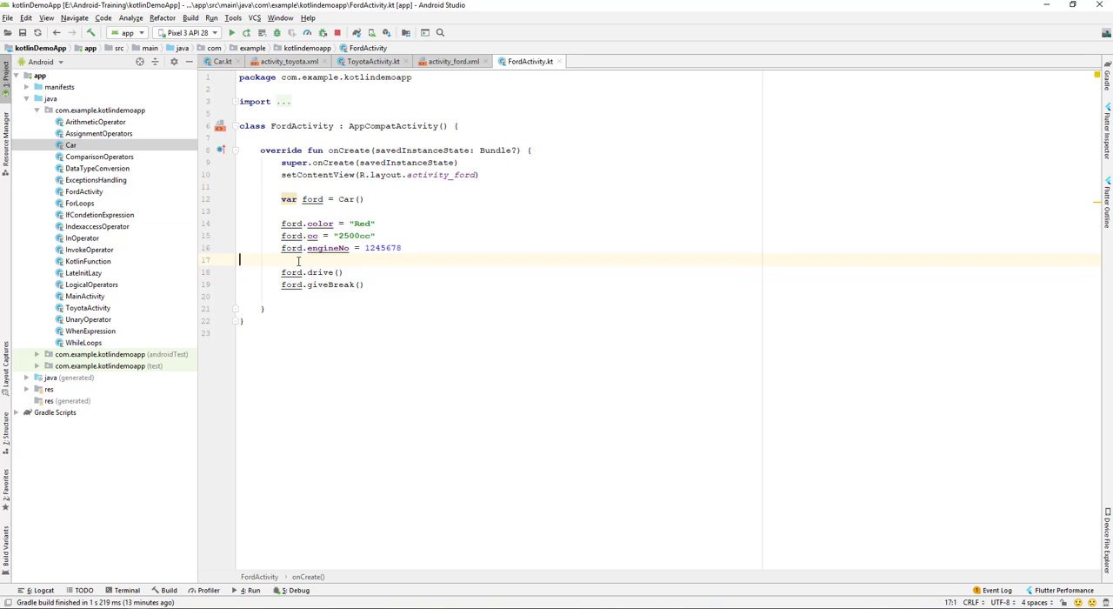
{"action": "type", "text": "ford."}
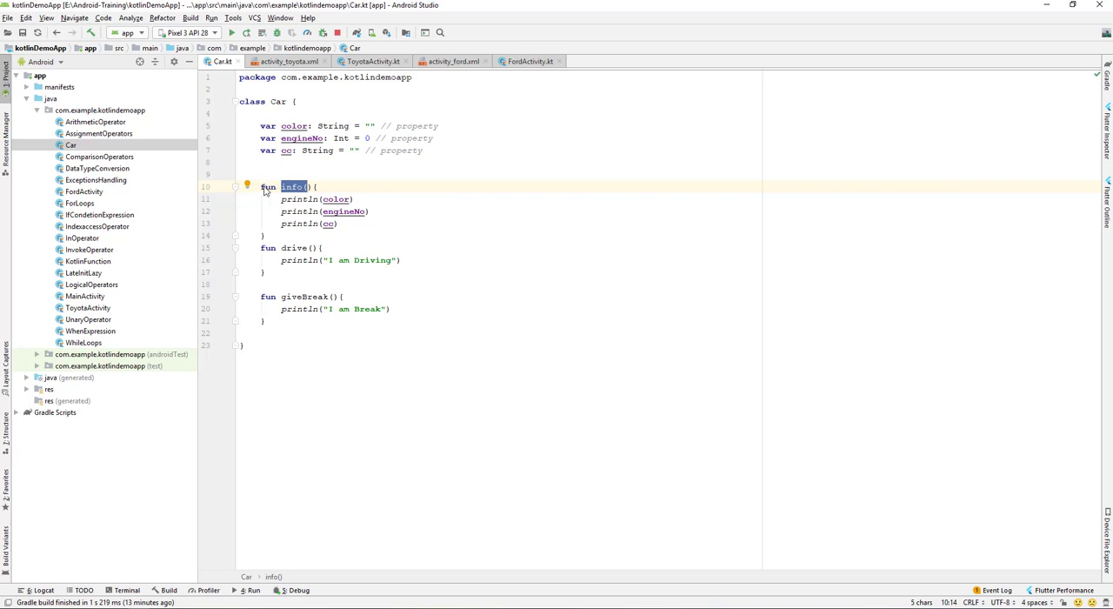
Change the ford declaration from var to val and complete ford.info() before drive().
{"action": "left_click", "coordinate": [531, 61]}
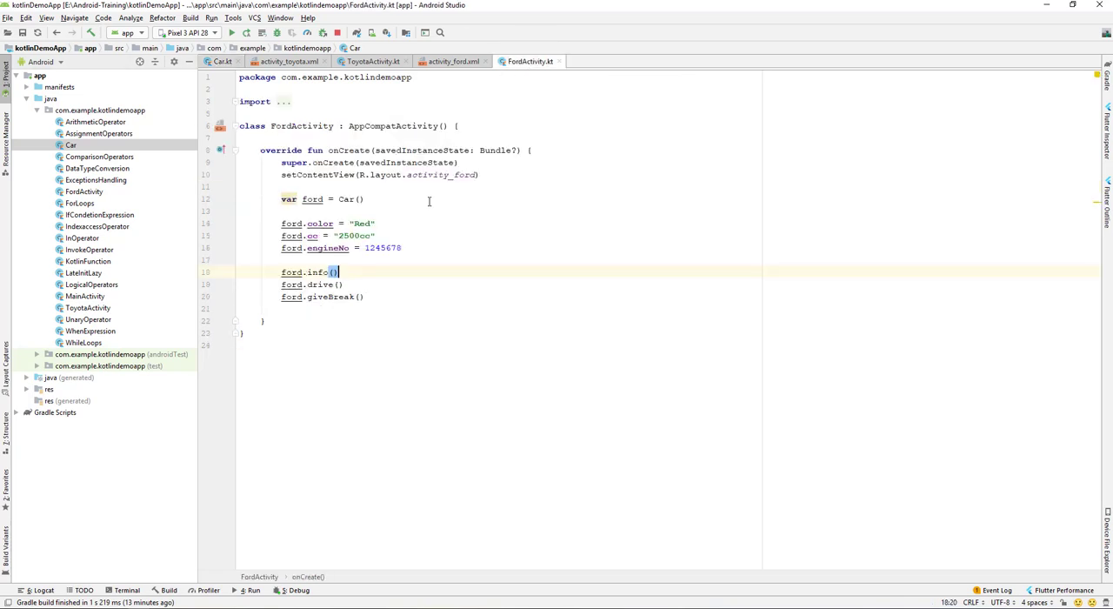
{"action": "left_click_drag", "start_coordinate": [281, 272], "coordinate": [366, 296]}
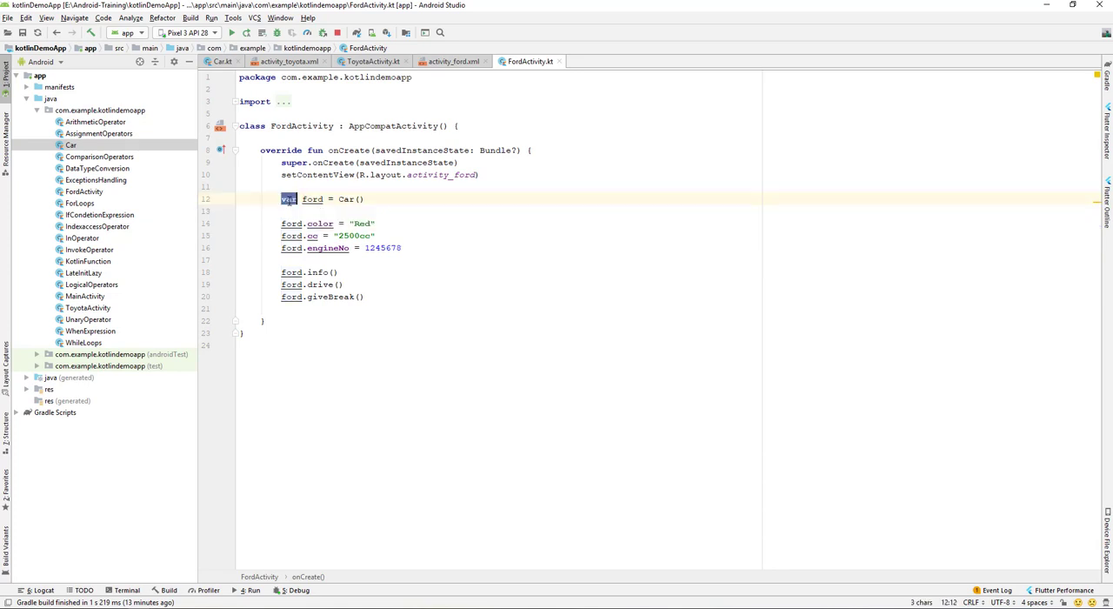
{"action": "type", "text": "val"}
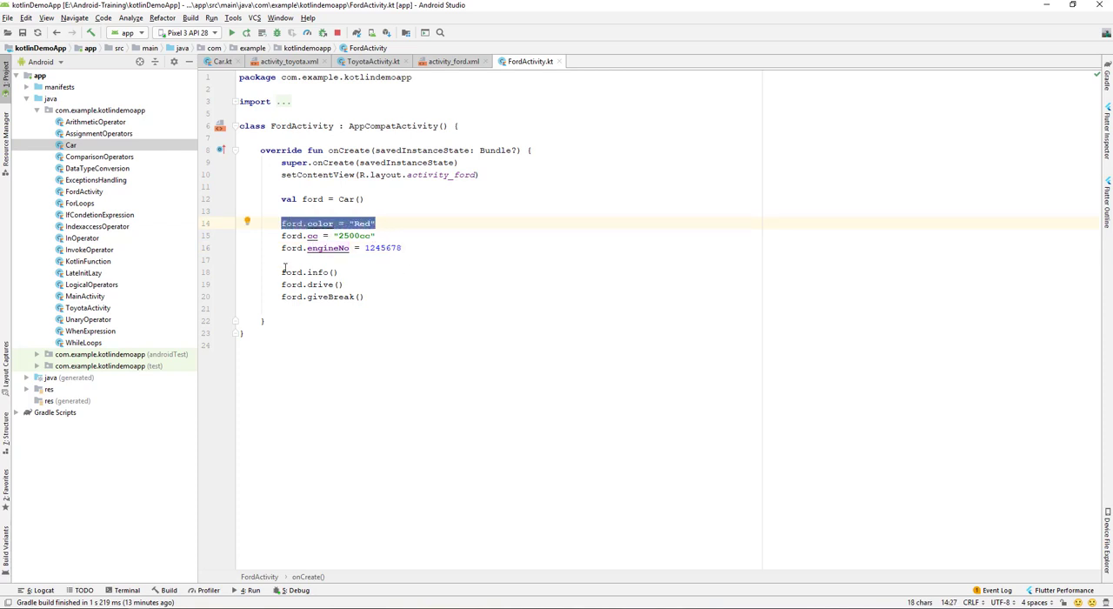
{"action": "left_click", "coordinate": [365, 308]}
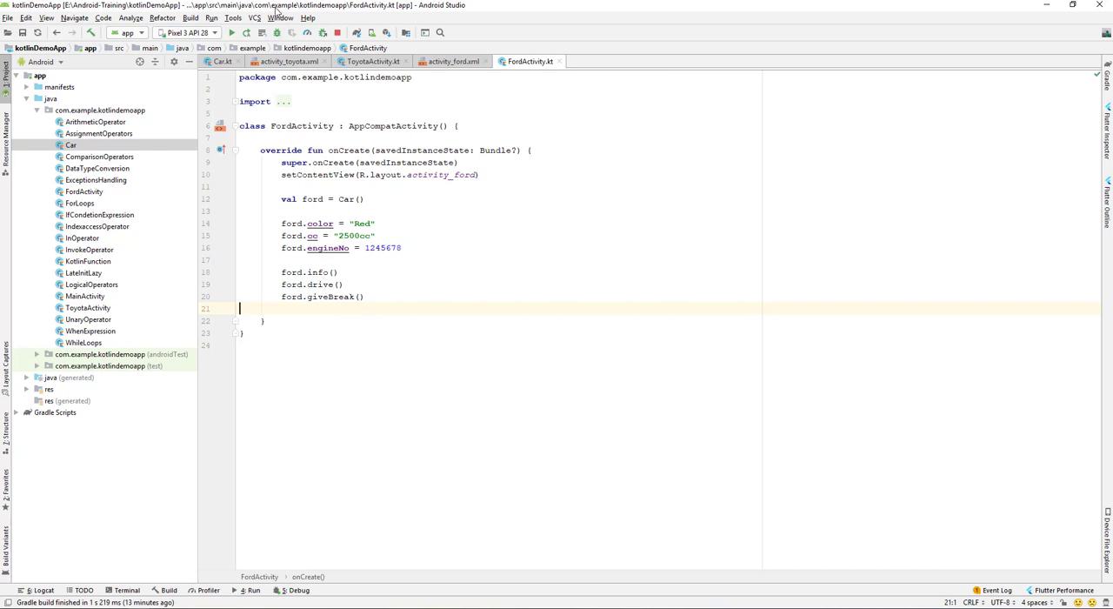
{"action": "mouse_move", "coordinate": [204, 46]}
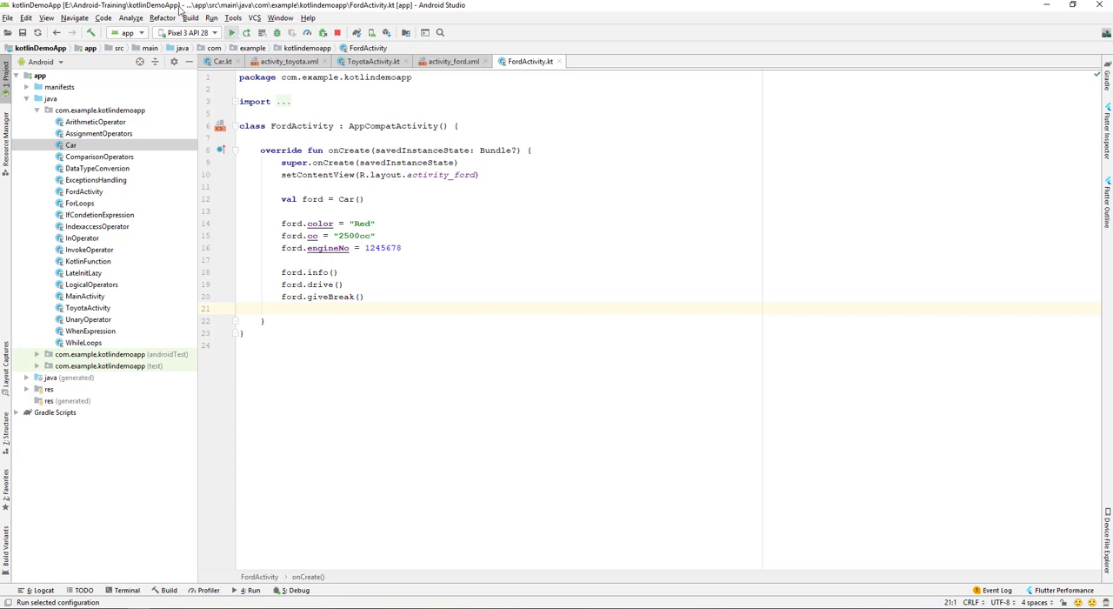
Run the app on the emulator and show the Logcat device log.
{"action": "left_click", "coordinate": [231, 32]}
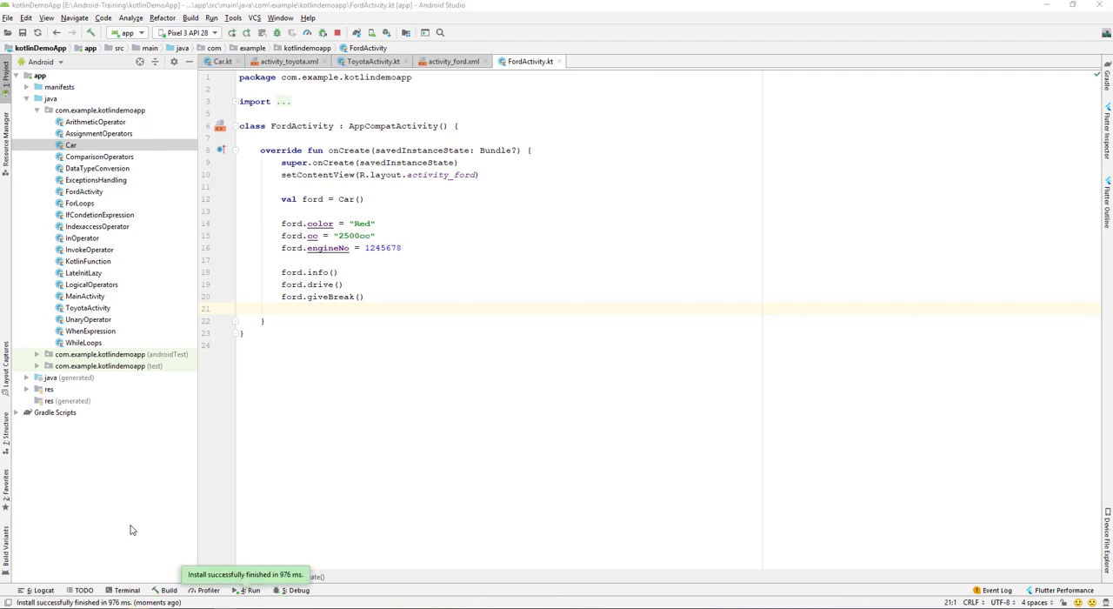
{"action": "left_click", "coordinate": [39, 590]}
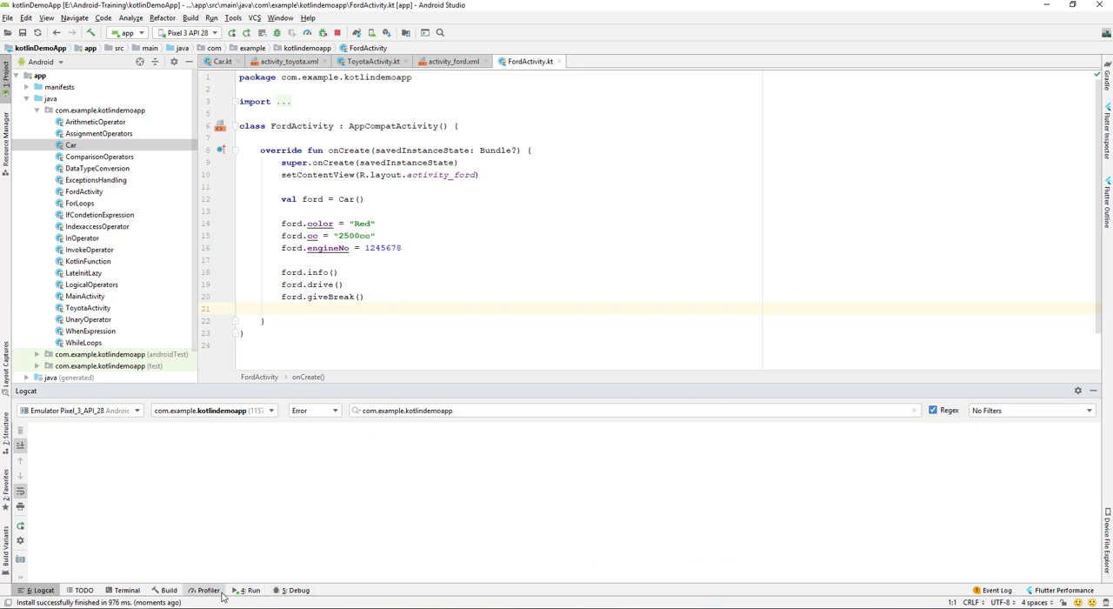
Review the run output lines Red, 1245678, 2500cc, I am Driving, I am Break, then go to ToyotaActivity.
{"action": "left_click", "coordinate": [253, 589]}
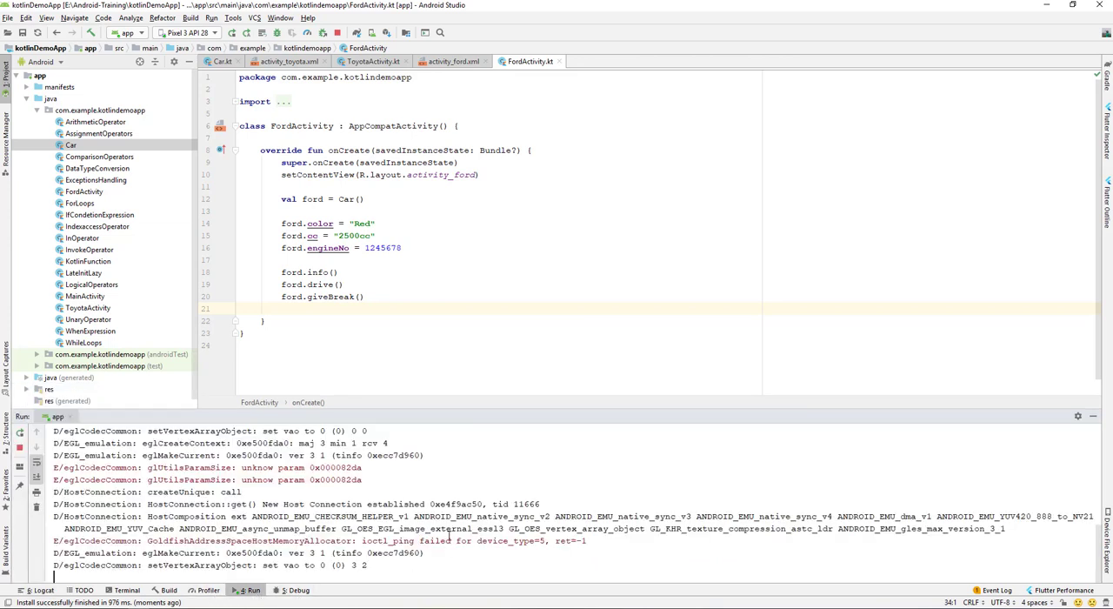
{"action": "scroll", "scroll_direction": "down", "scroll_amount": 3}
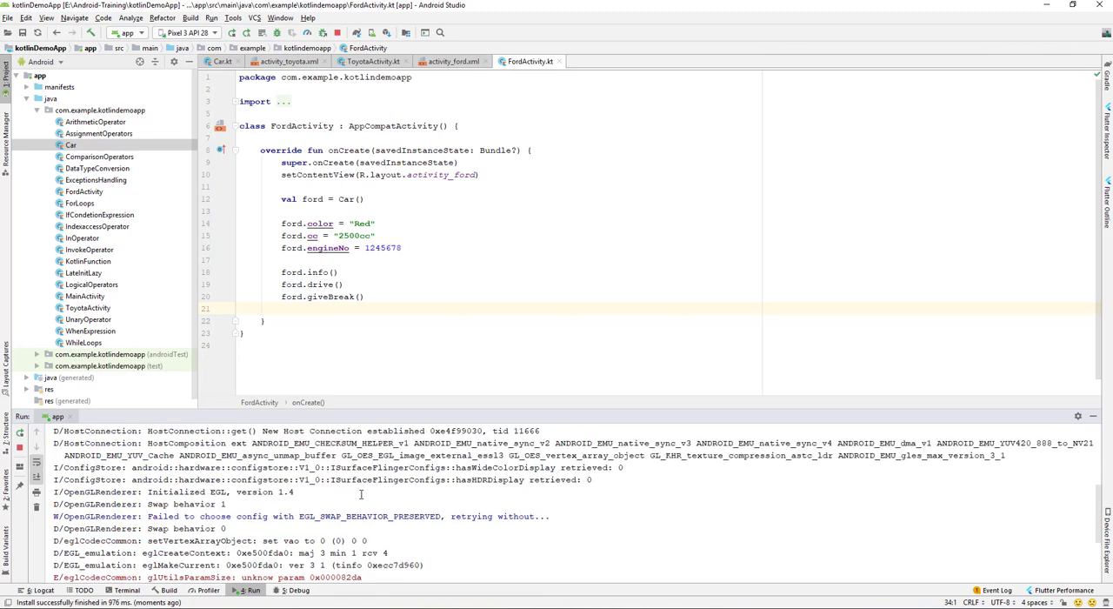
{"action": "left_click", "coordinate": [251, 589]}
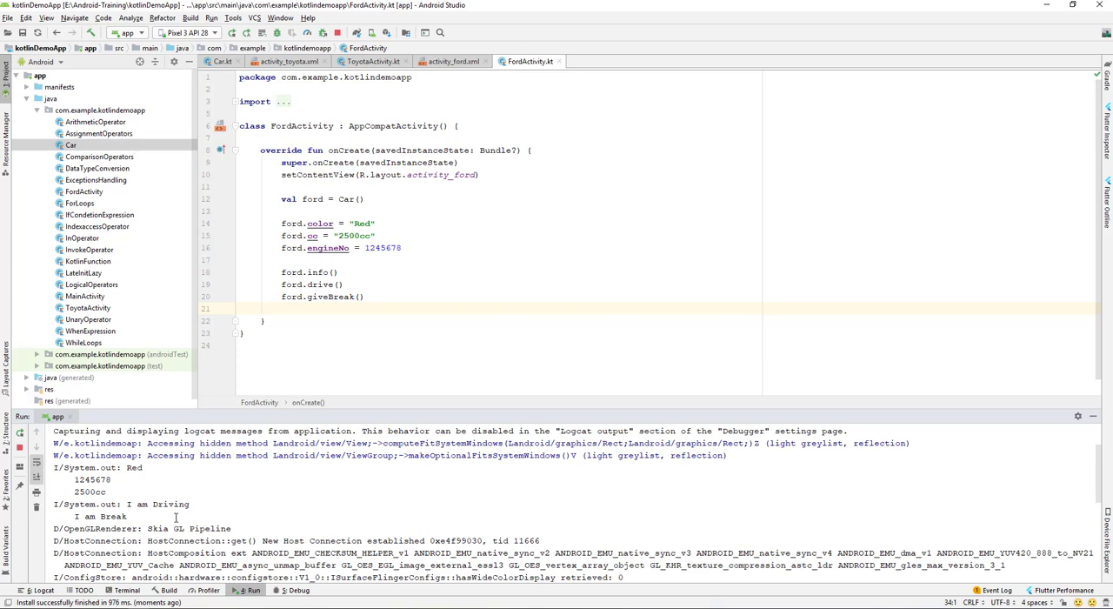
{"action": "double_click", "coordinate": [132, 467]}
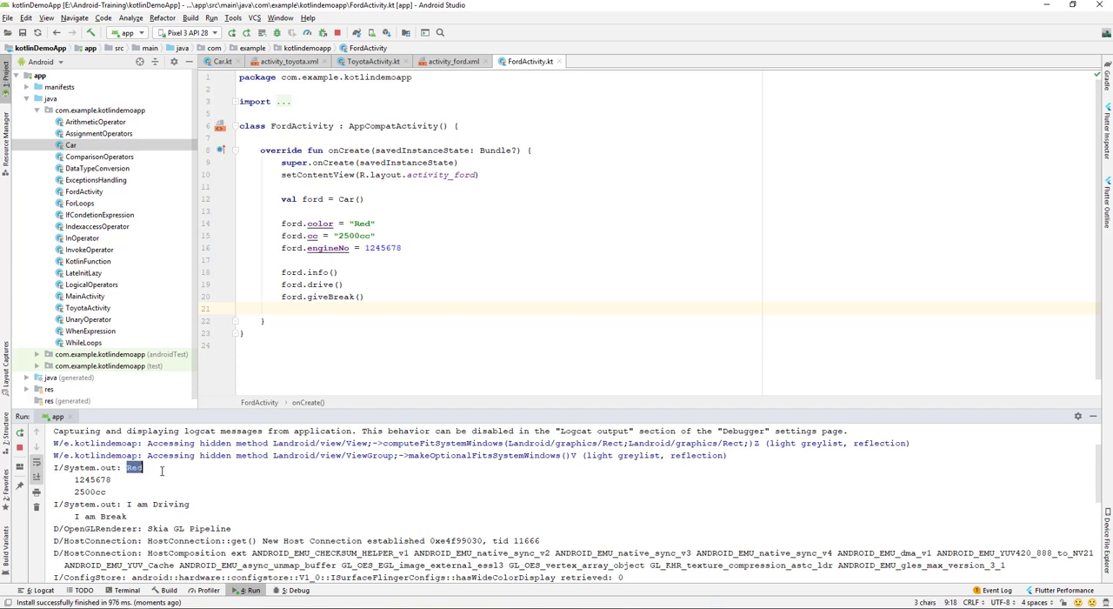
{"action": "left_click", "coordinate": [80, 491]}
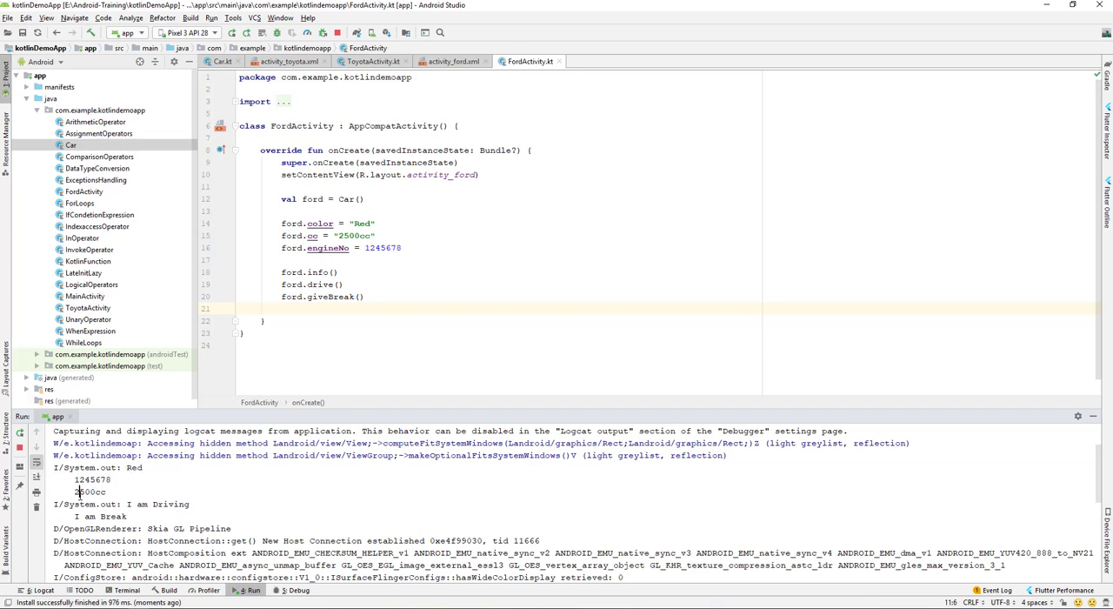
{"action": "double_click", "coordinate": [132, 467]}
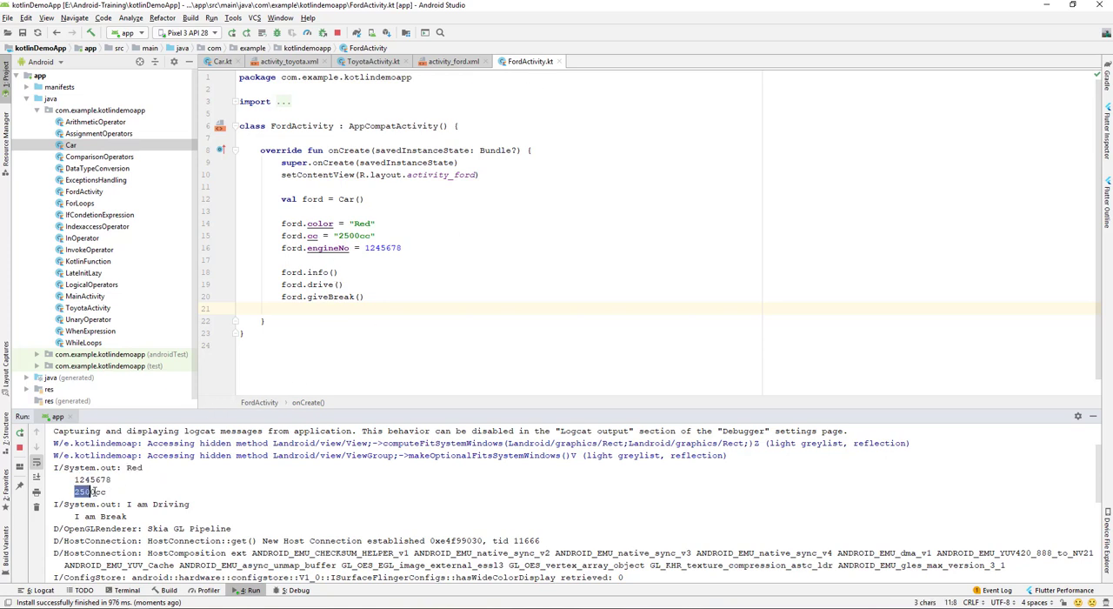
{"action": "double_click", "coordinate": [144, 503]}
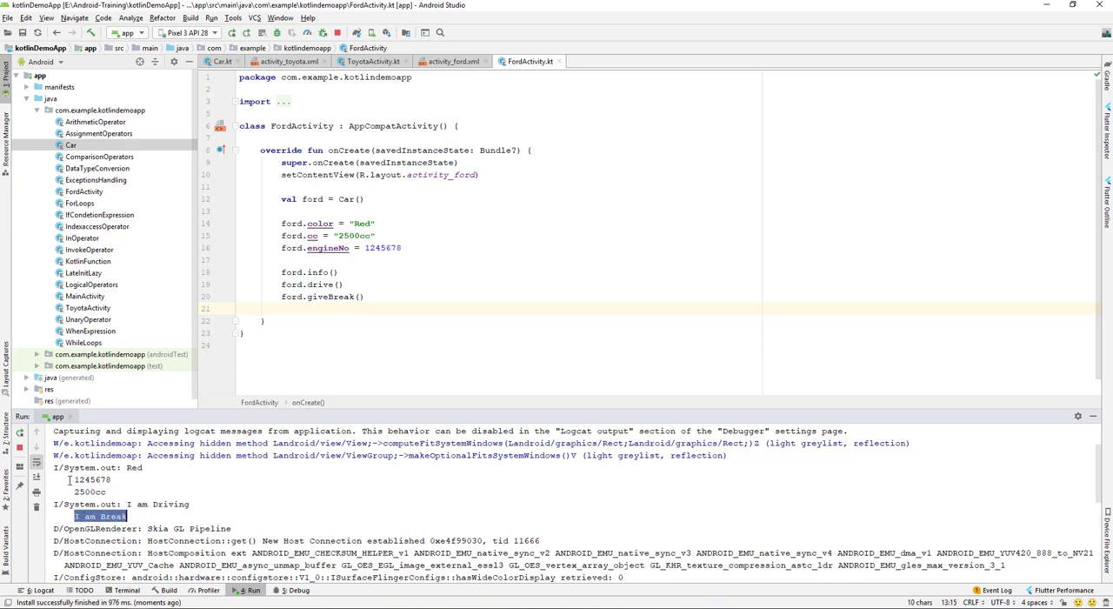
{"action": "left_click_drag", "start_coordinate": [75, 468], "coordinate": [215, 505]}
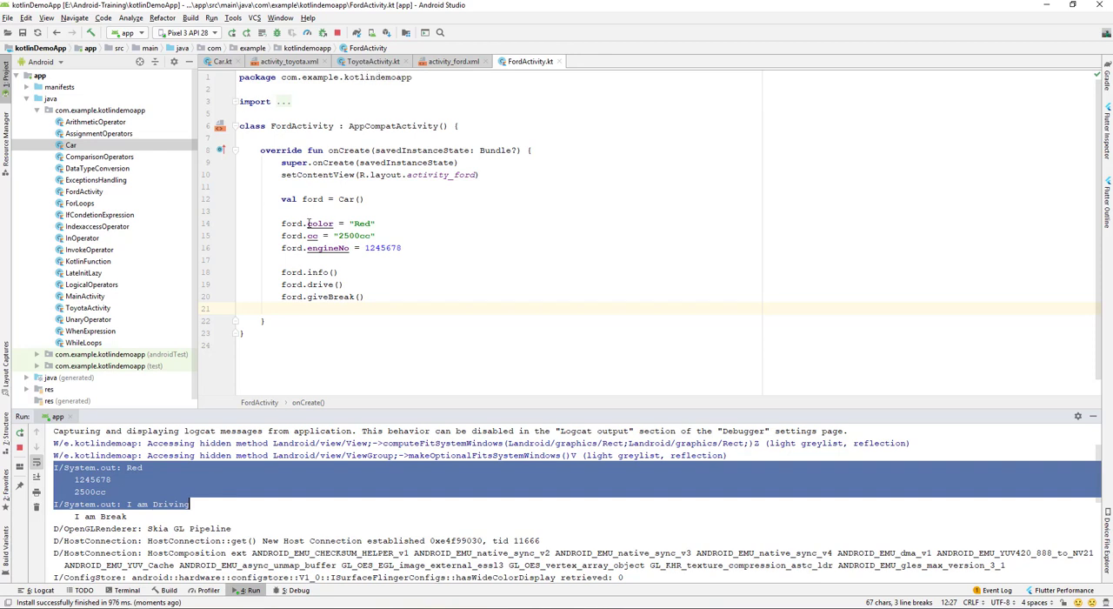
{"action": "left_click", "coordinate": [372, 61]}
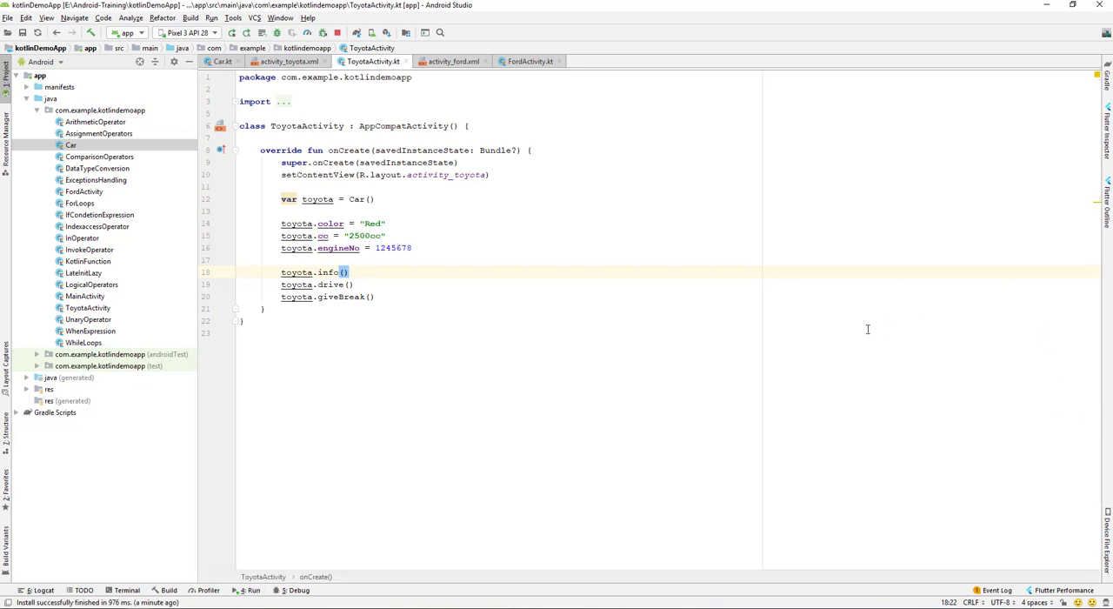
Jump to info() in Car.kt, space it from drive() with a blank line, and return to FordActivity.
{"action": "left_click", "coordinate": [71, 146]}
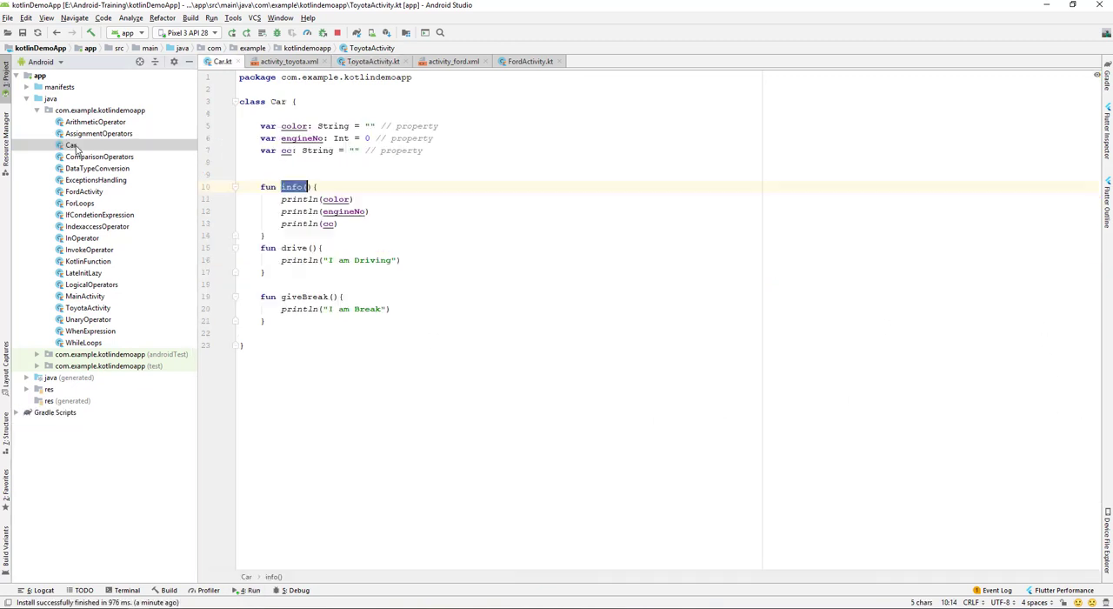
{"action": "left_click", "coordinate": [368, 175]}
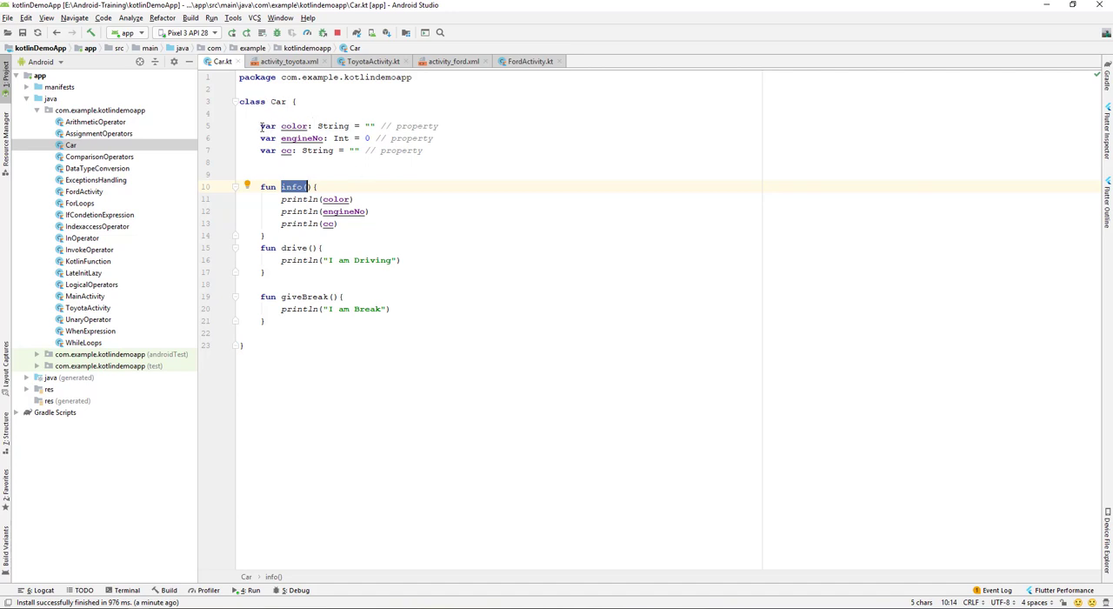
{"action": "left_click_drag", "start_coordinate": [261, 125], "coordinate": [424, 149]}
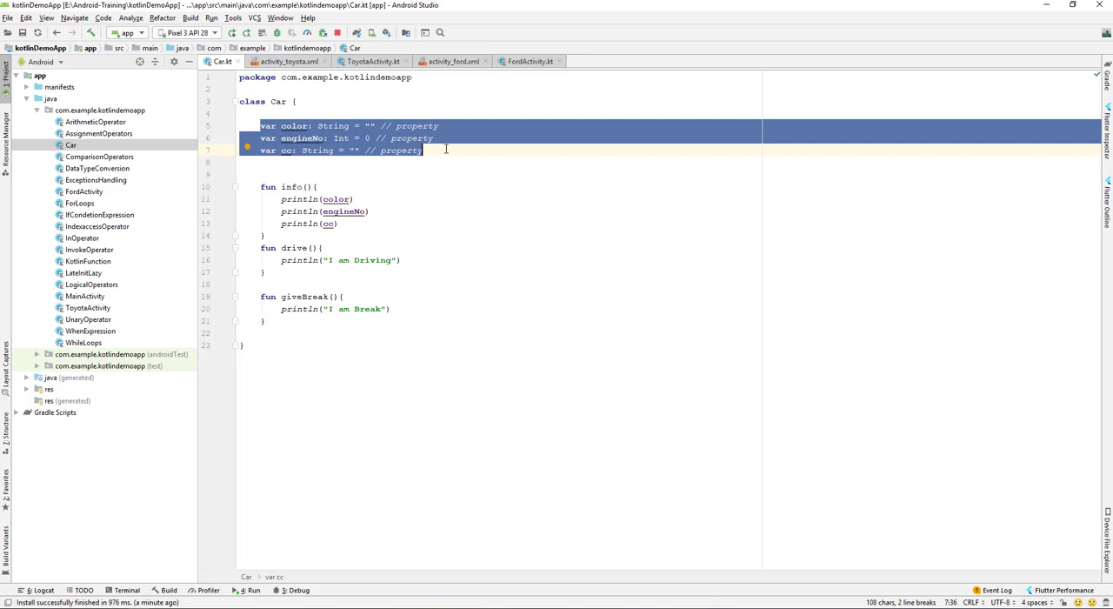
{"action": "mouse_move", "coordinate": [270, 237]}
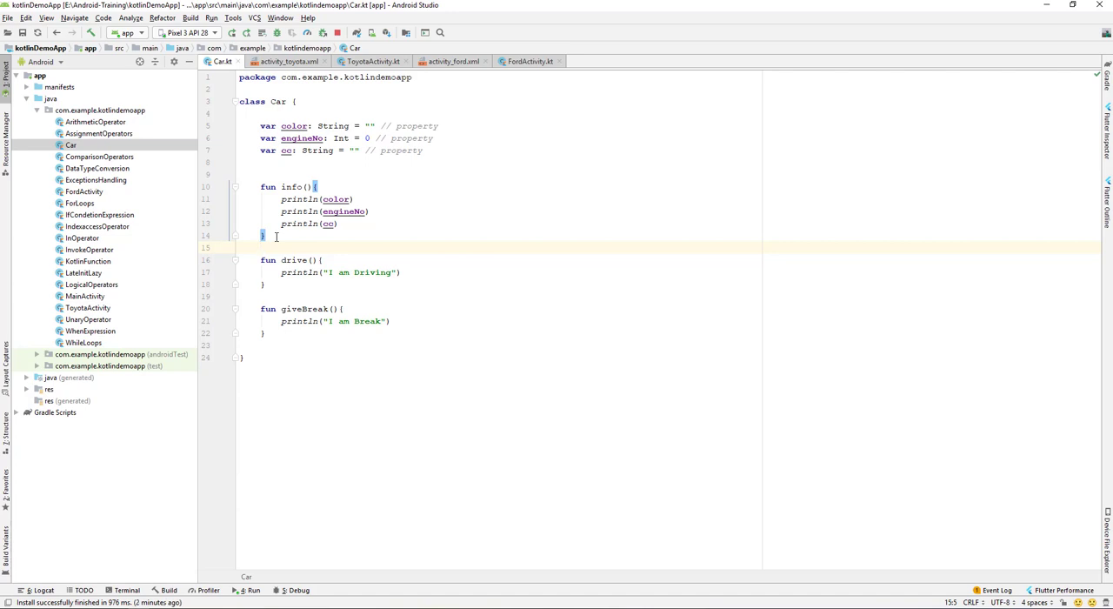
{"action": "left_click", "coordinate": [528, 61]}
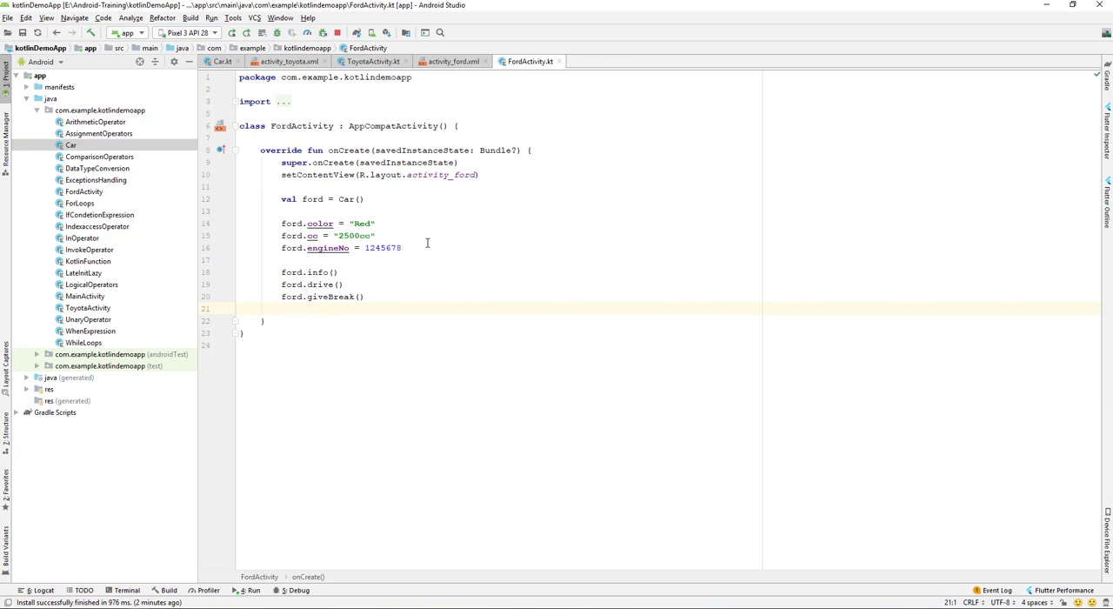
{"action": "mouse_move", "coordinate": [189, 68]}
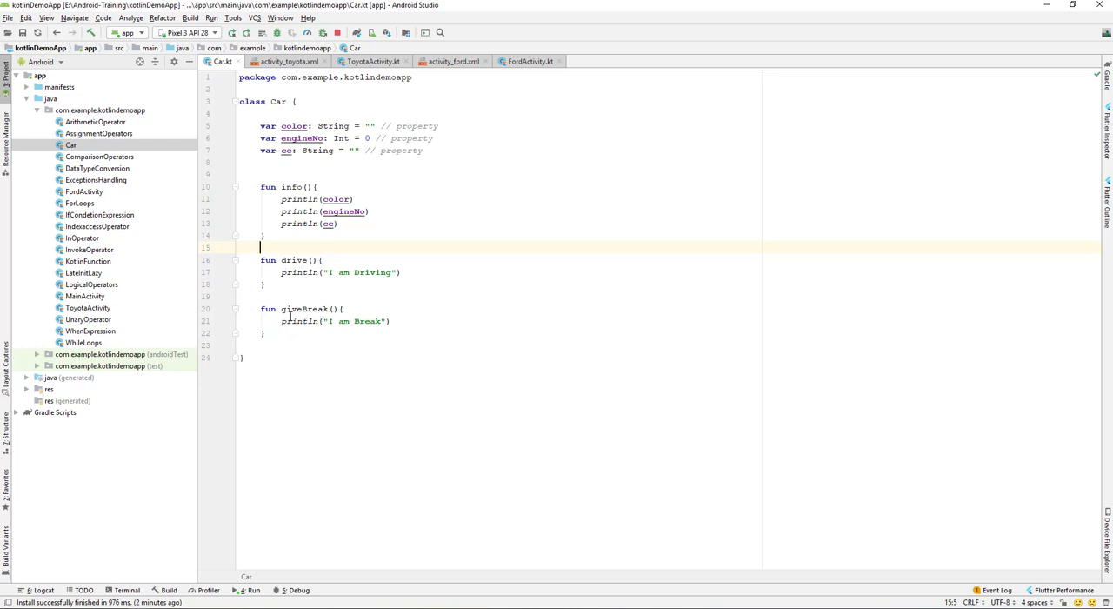
{"action": "left_click", "coordinate": [528, 61]}
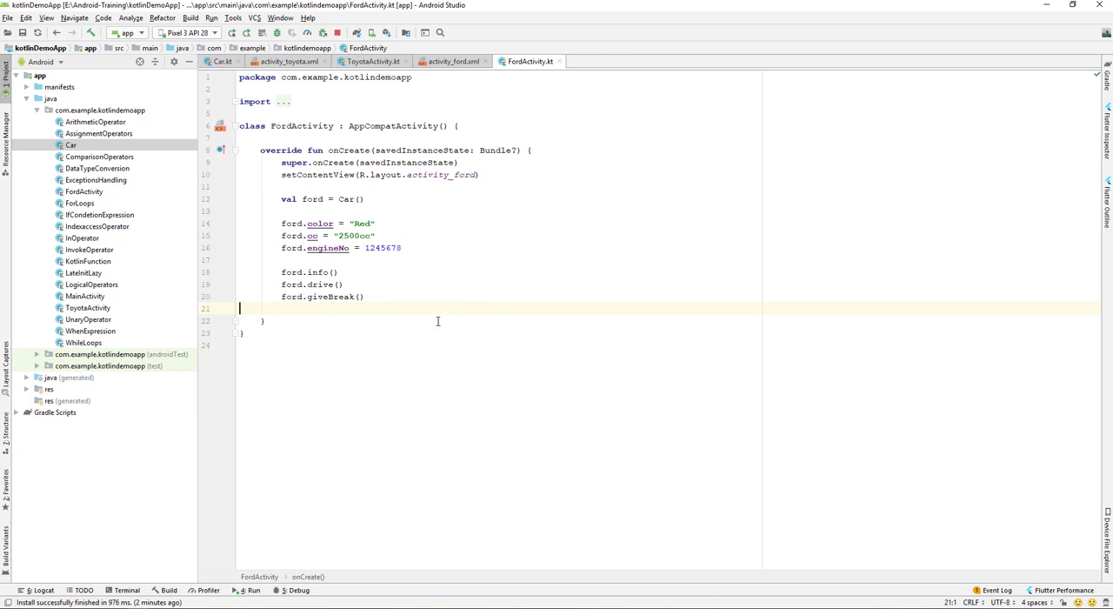